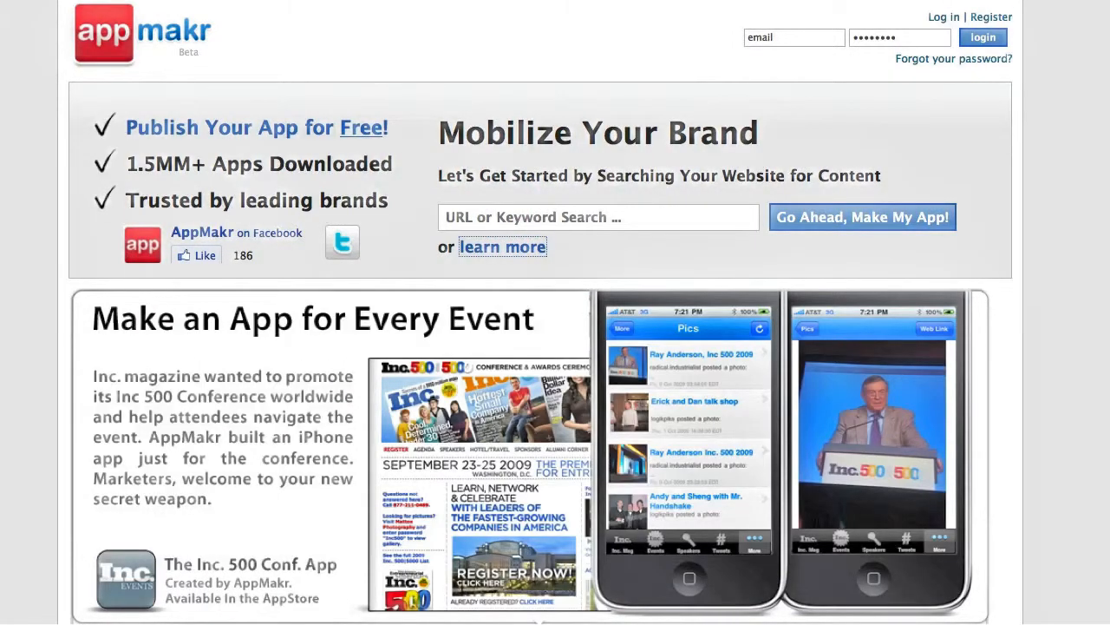
Set the Icon Display Name to 'Cars App' in the Art settings.
scroll("down", 3)
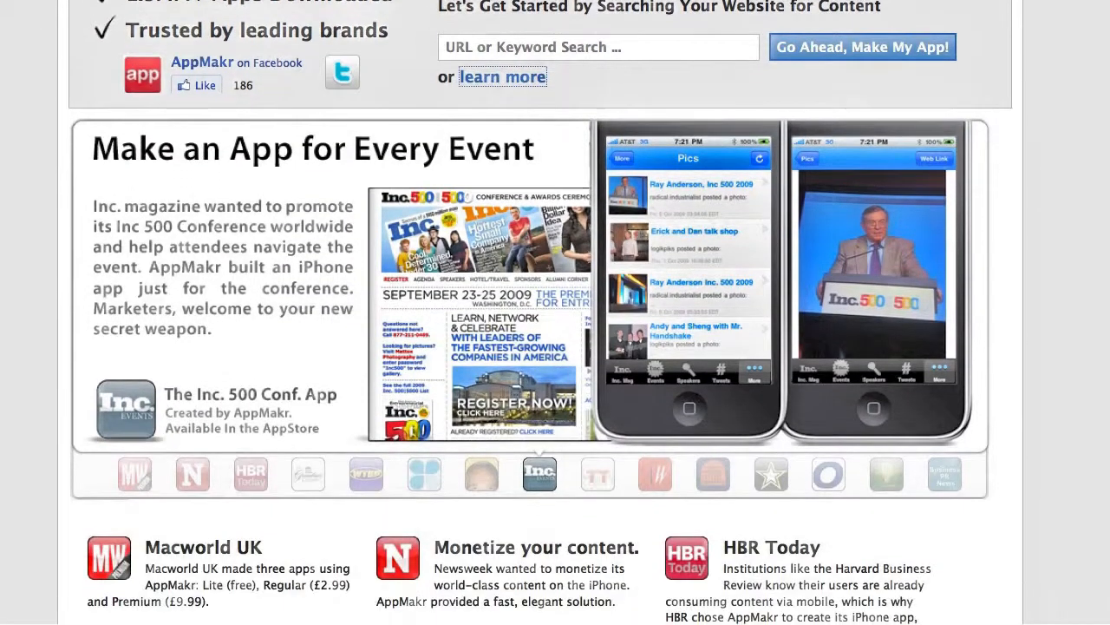
scroll("down", 3)
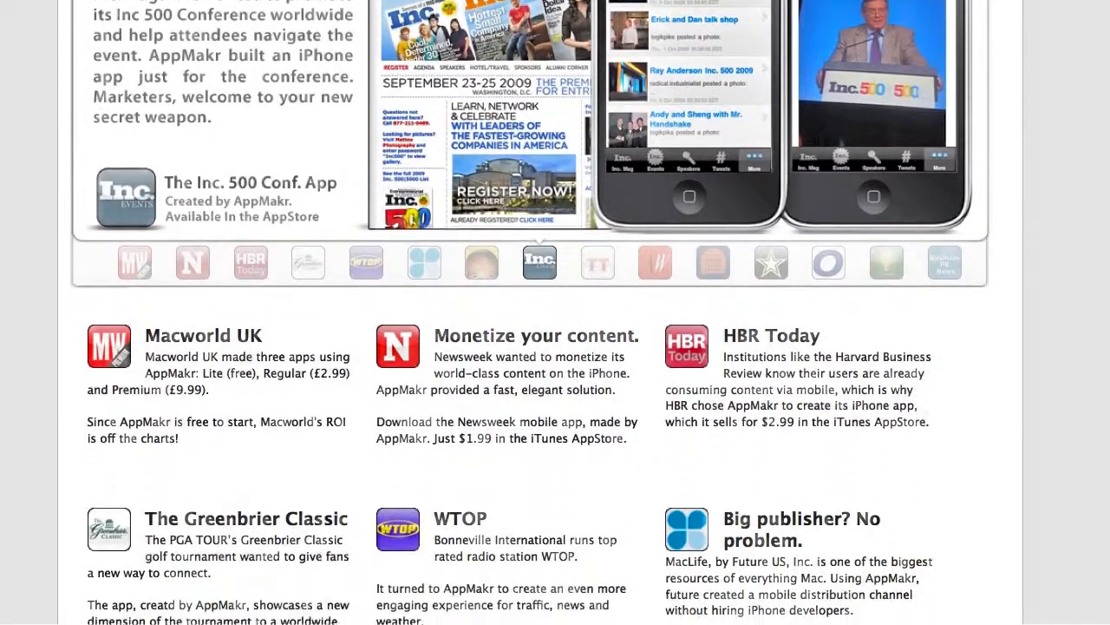
scroll("down", 3)
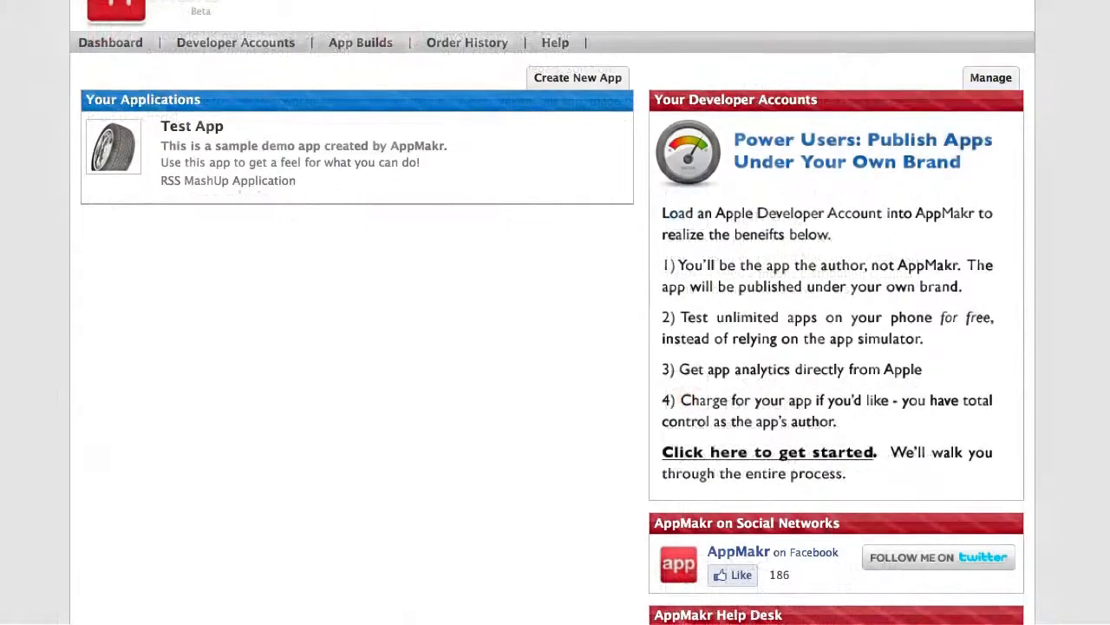
scroll("down", 3)
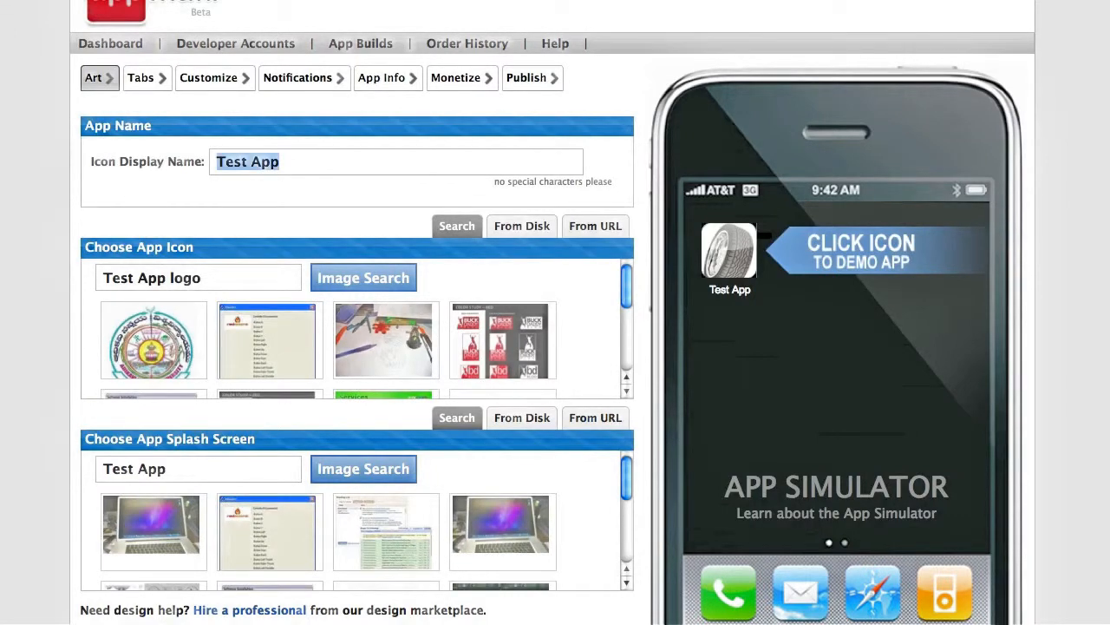
type("Cars Ap")
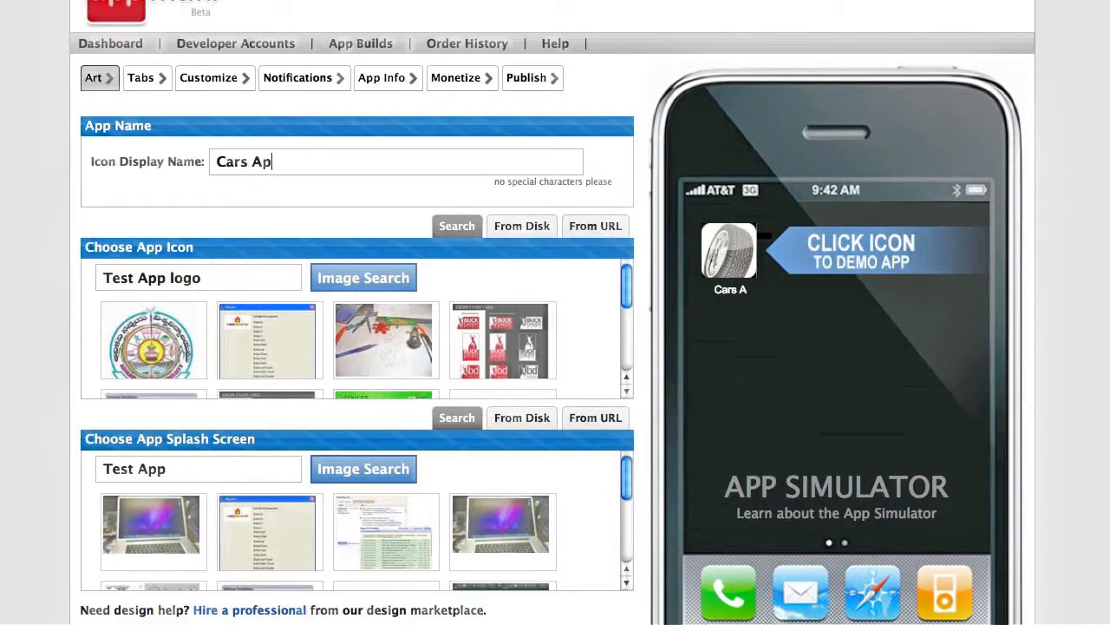
type("p")
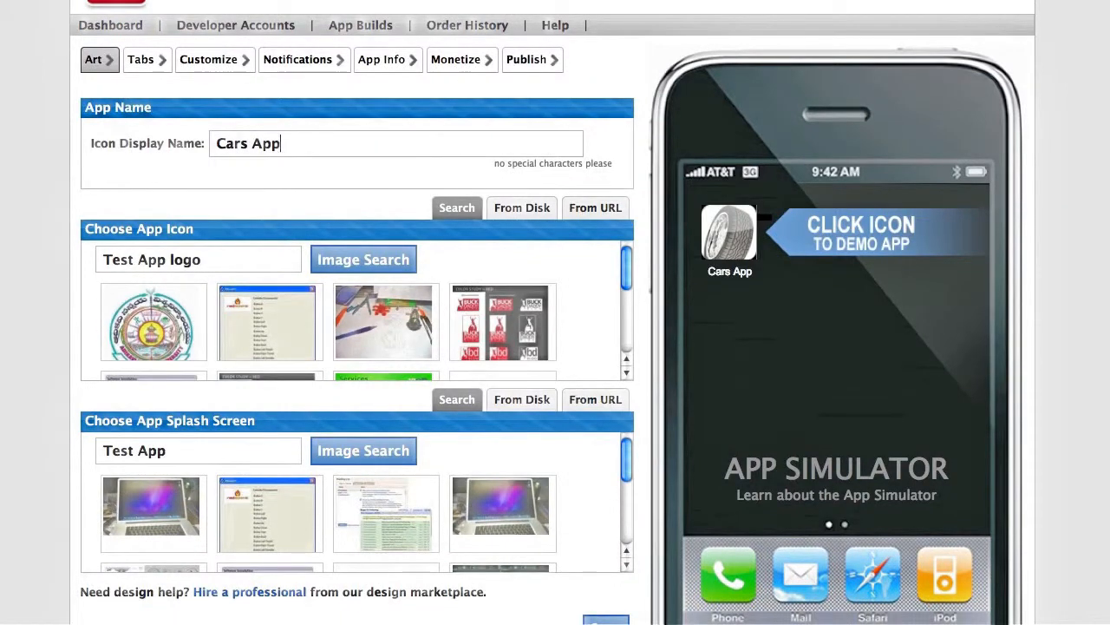
Launch Cars App in the simulator and move to the tabs setup.
left_click(729, 234)
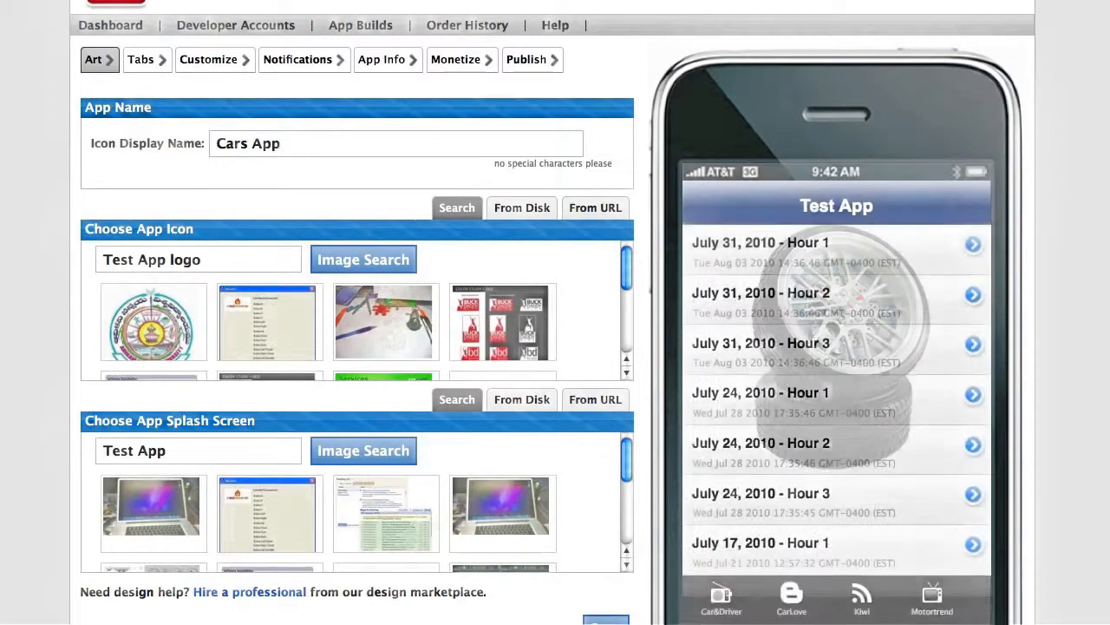
left_click(141, 59)
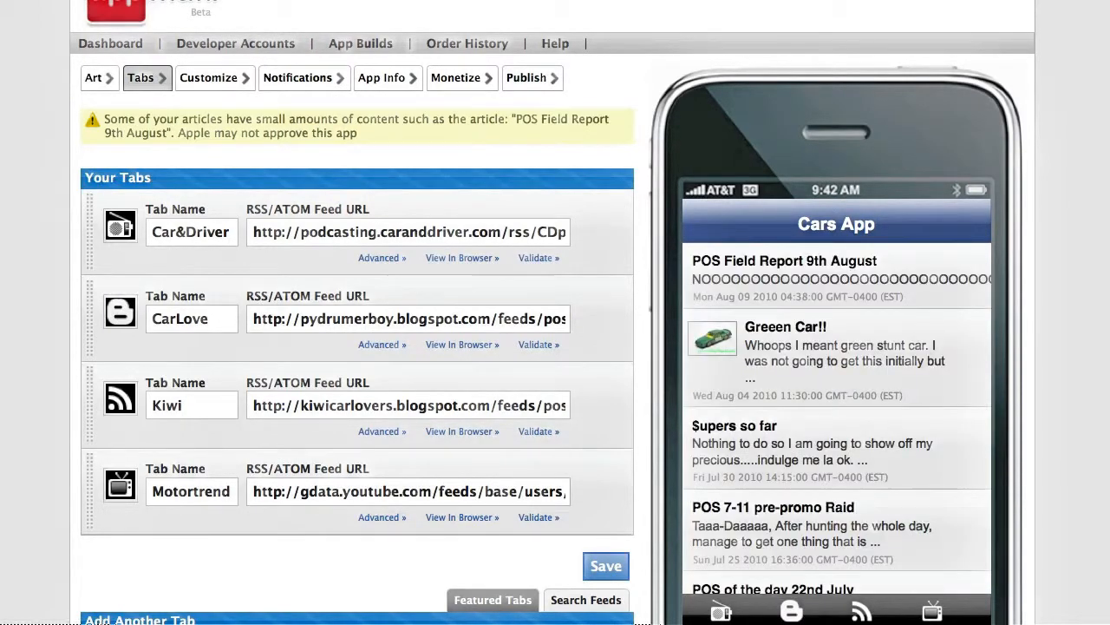
Scroll through the Car&Driver, CarLove, Kiwi and Motortrend feed tabs to the Add Another Tab section.
scroll("down", 3)
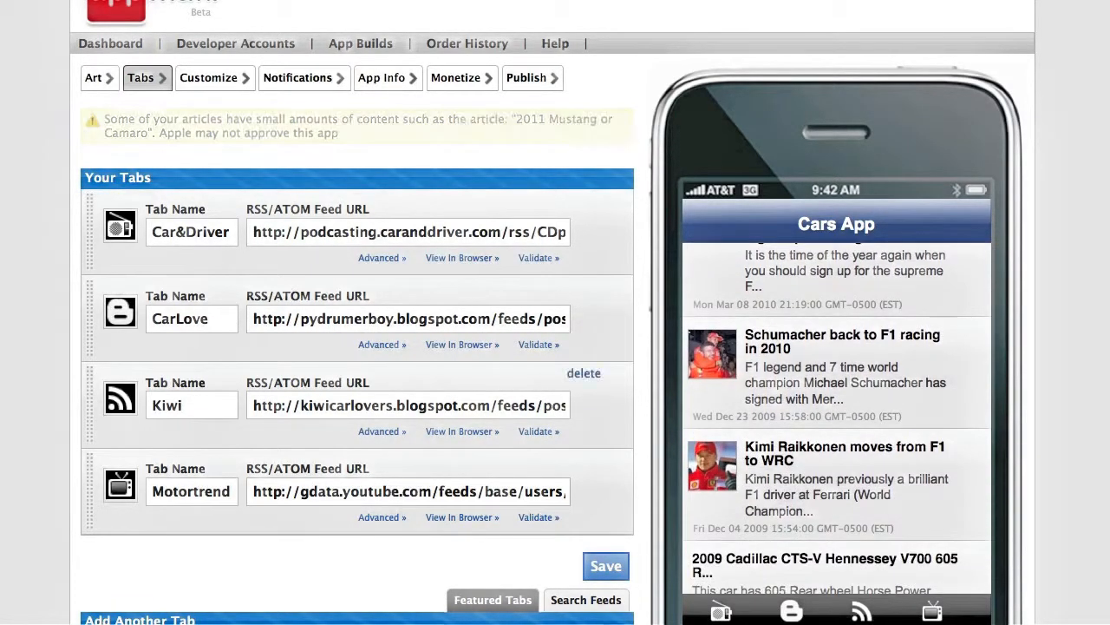
scroll("down", 3)
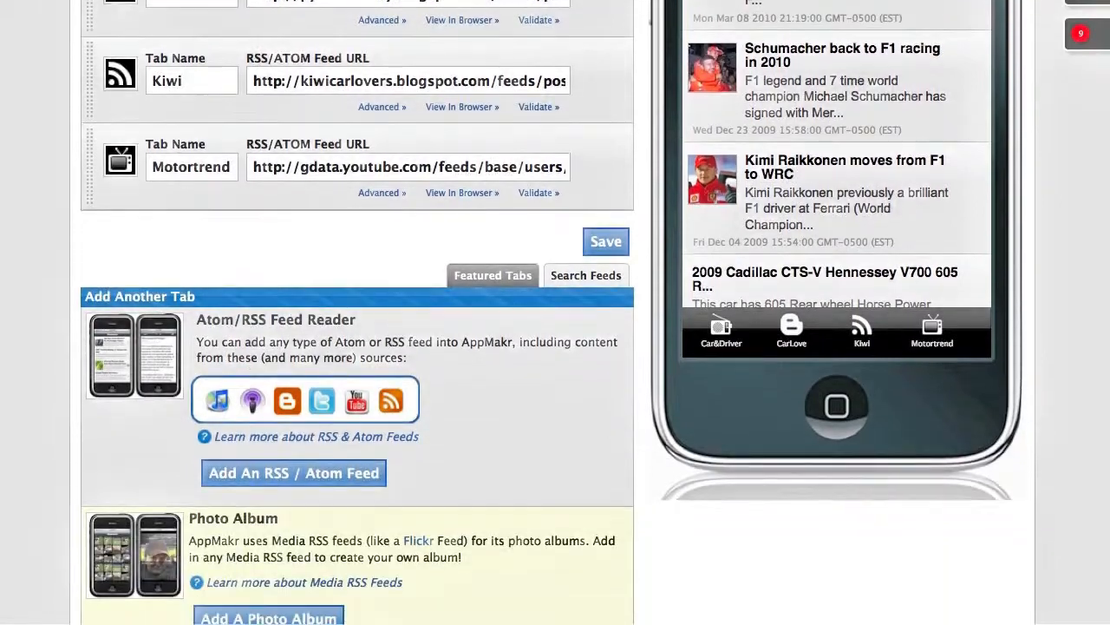
scroll("down", 3)
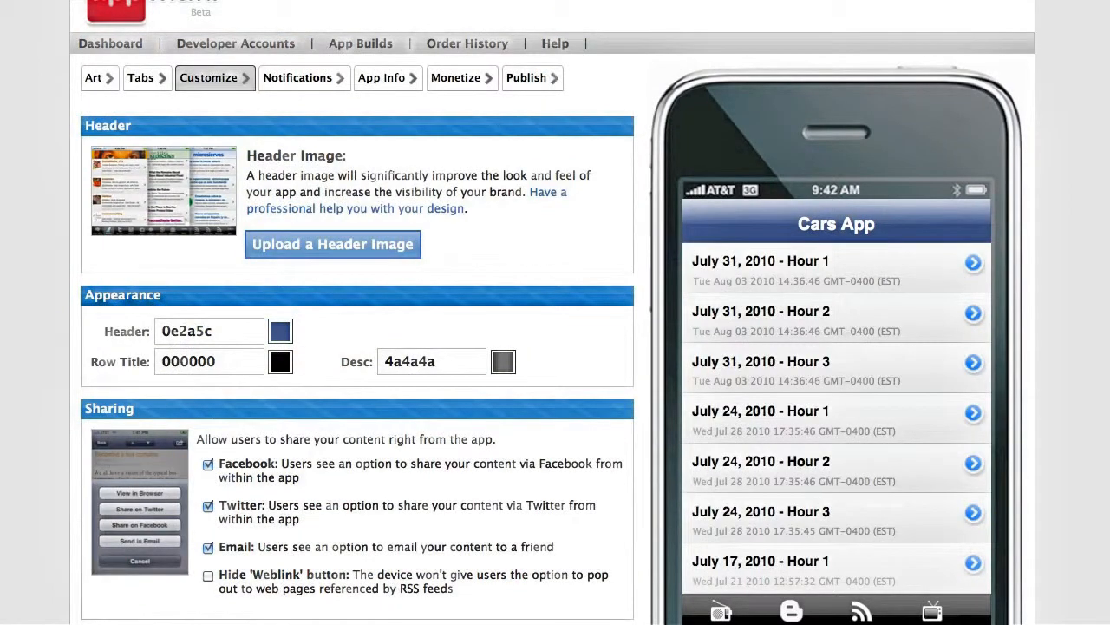
Review the Customize options and go to the Push Notifications step for Cars App.
scroll("down", 3)
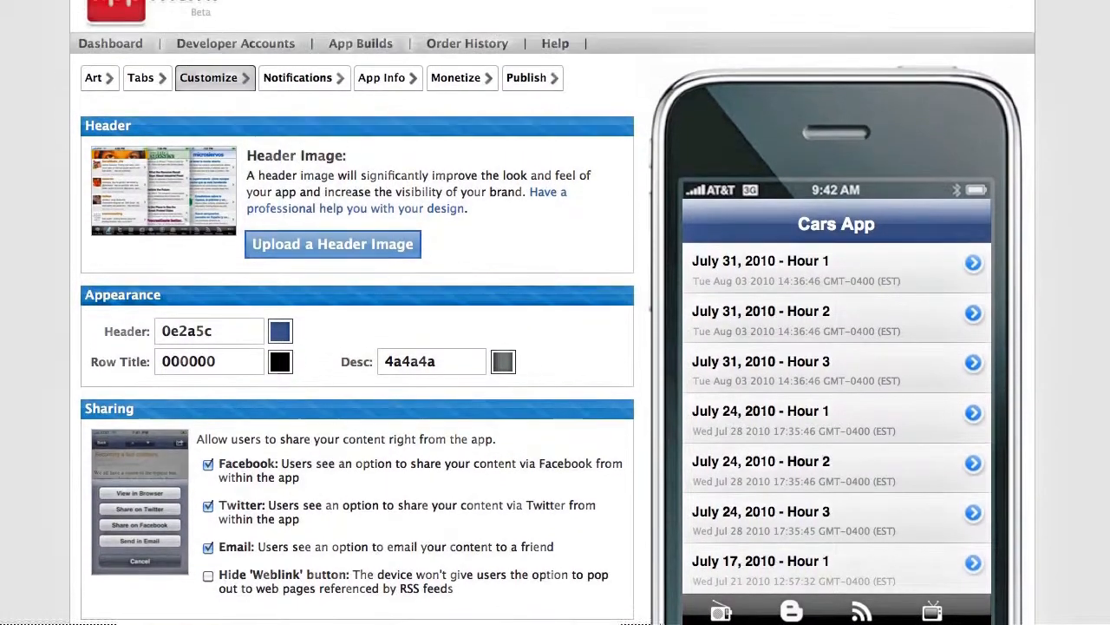
left_click(298, 78)
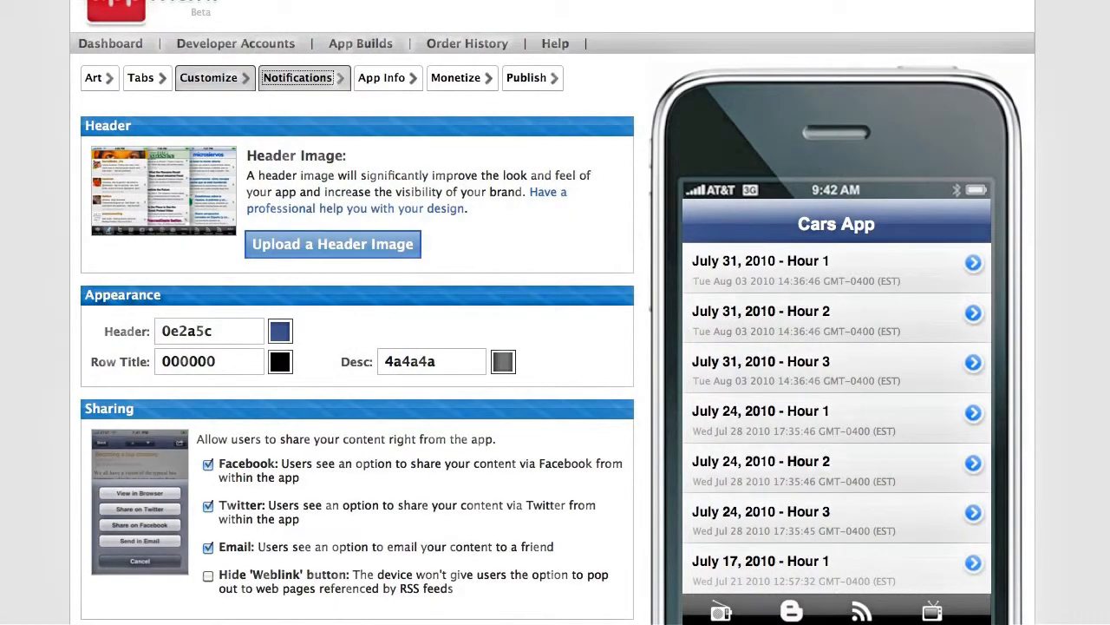
left_click(299, 76)
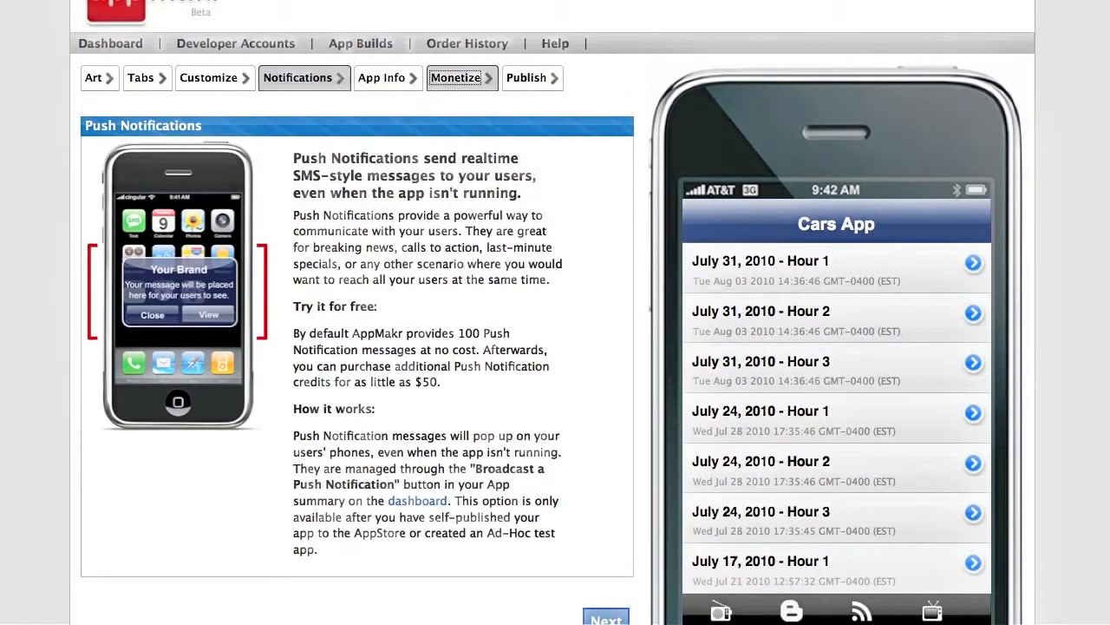
Pass the Monetize step and reach the Publish options for Cars App.
left_click(455, 76)
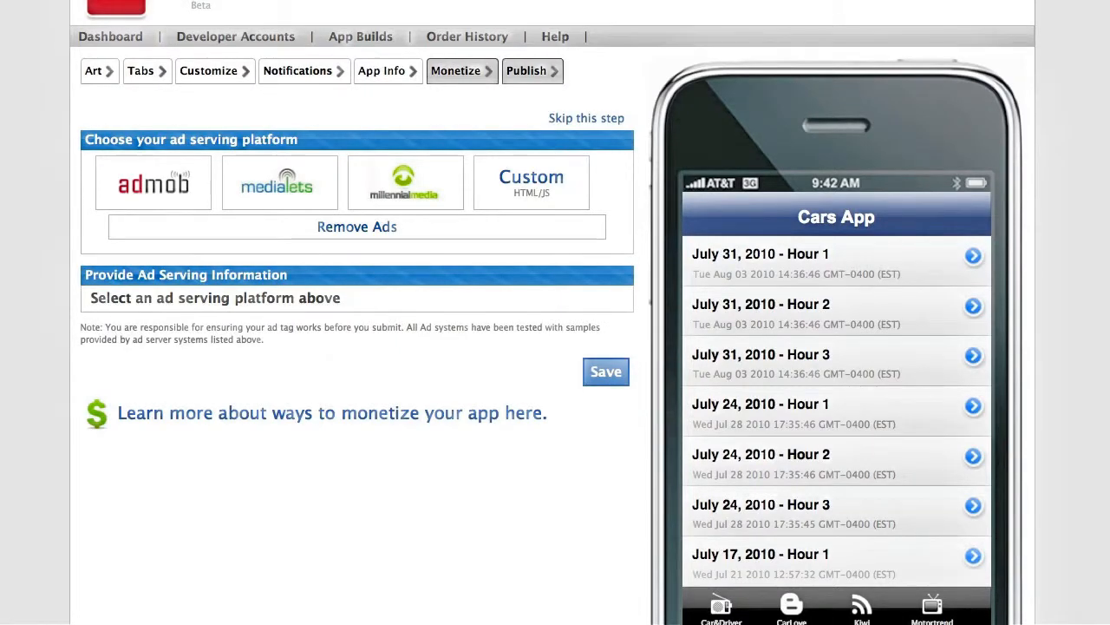
left_click(527, 70)
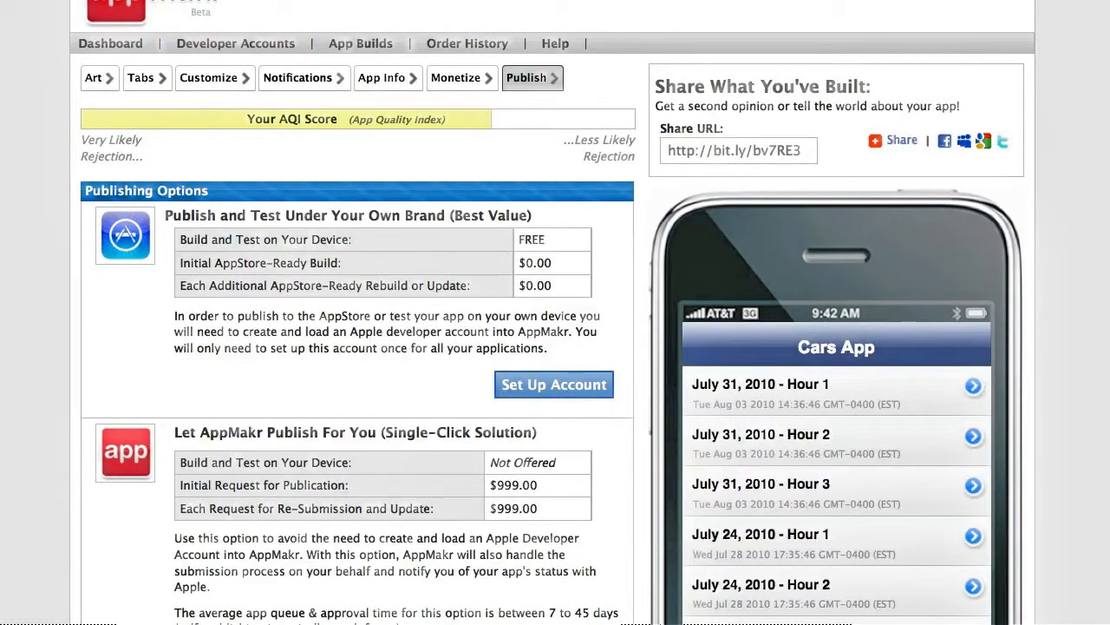
scroll("down", 3)
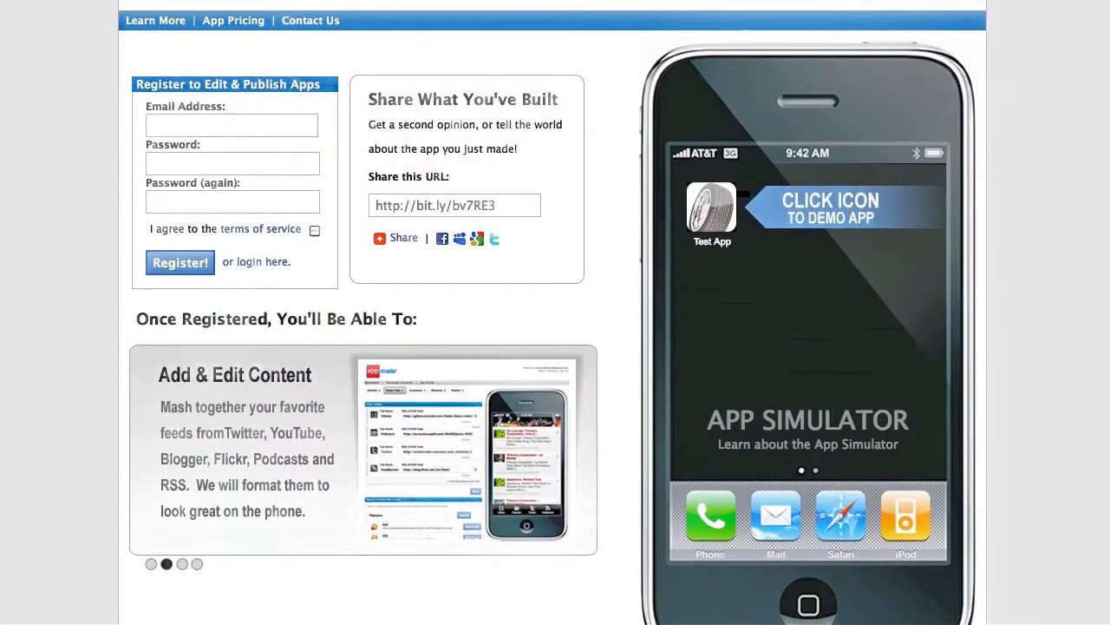
left_click(711, 211)
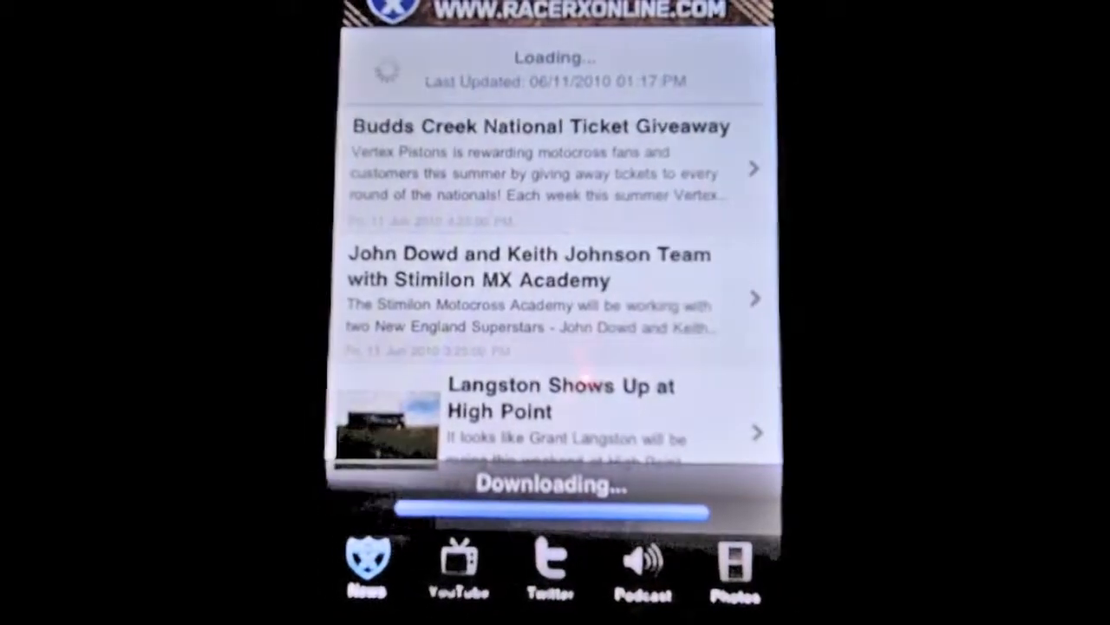
Browse the photo gallery and podcasts, picking the Magoo in '82 episode.
left_click(736, 559)
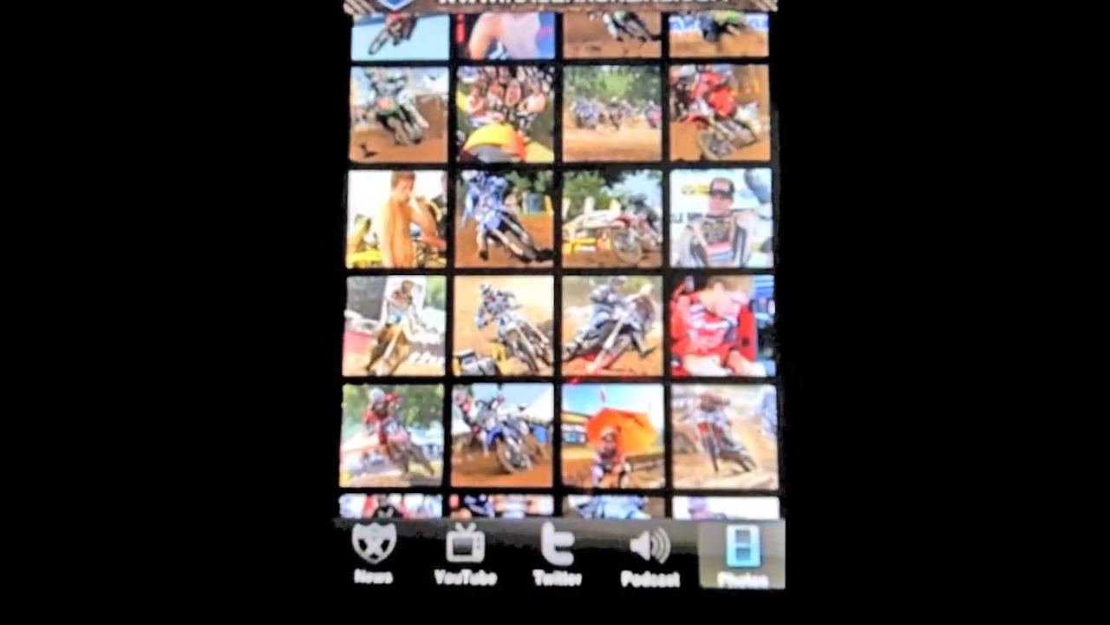
left_click(649, 552)
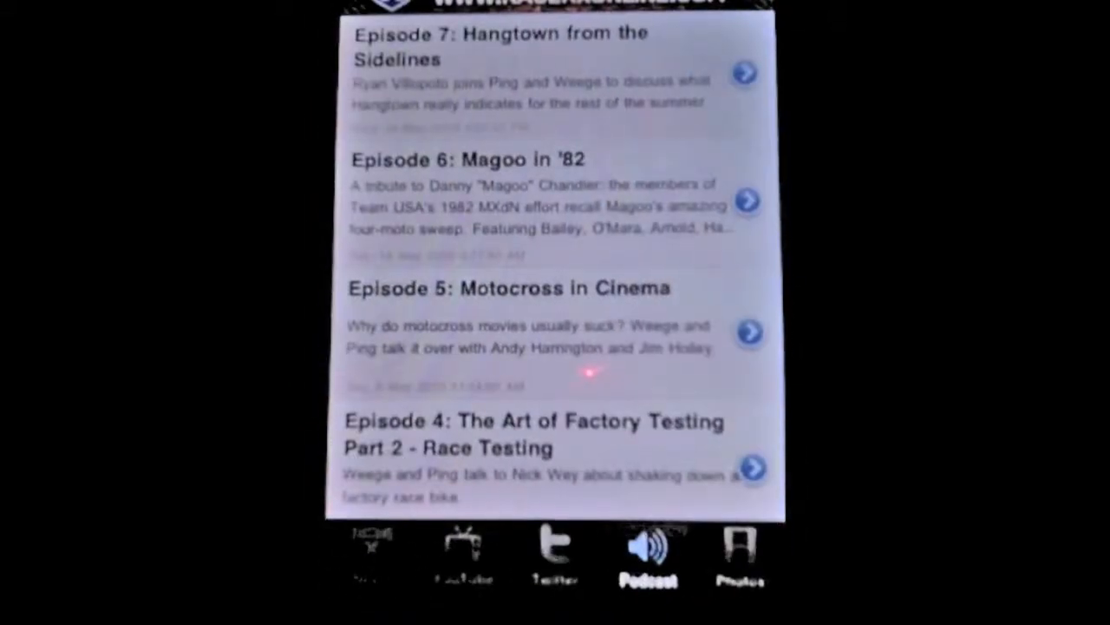
left_click(537, 205)
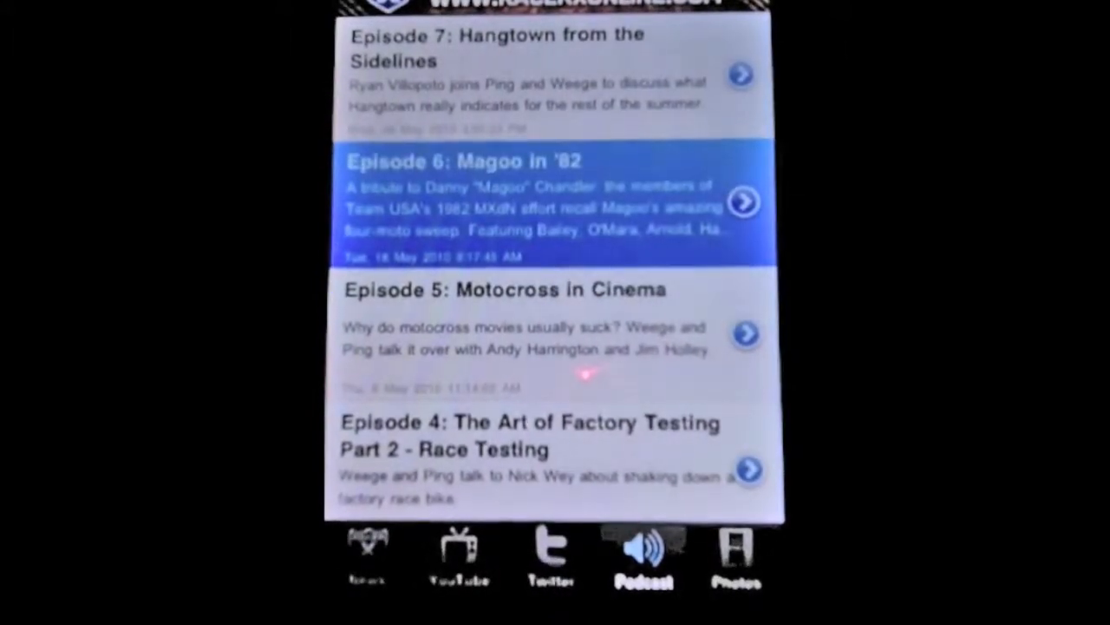
Play the 2010 Freestone Motocross Highlights video from the YouTube list.
left_click(465, 555)
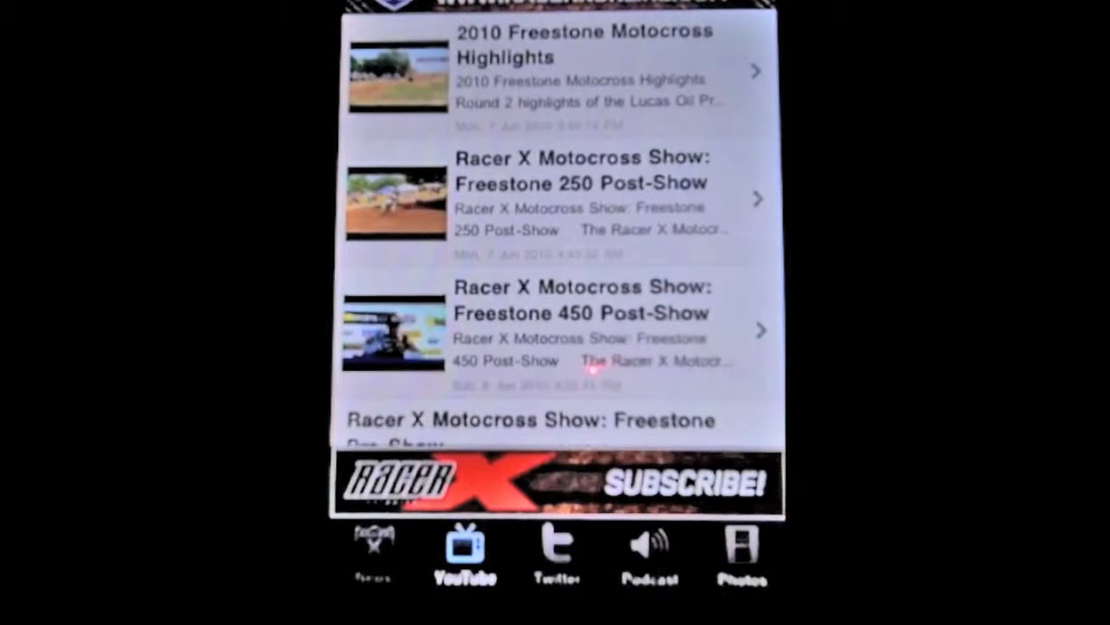
left_click(556, 78)
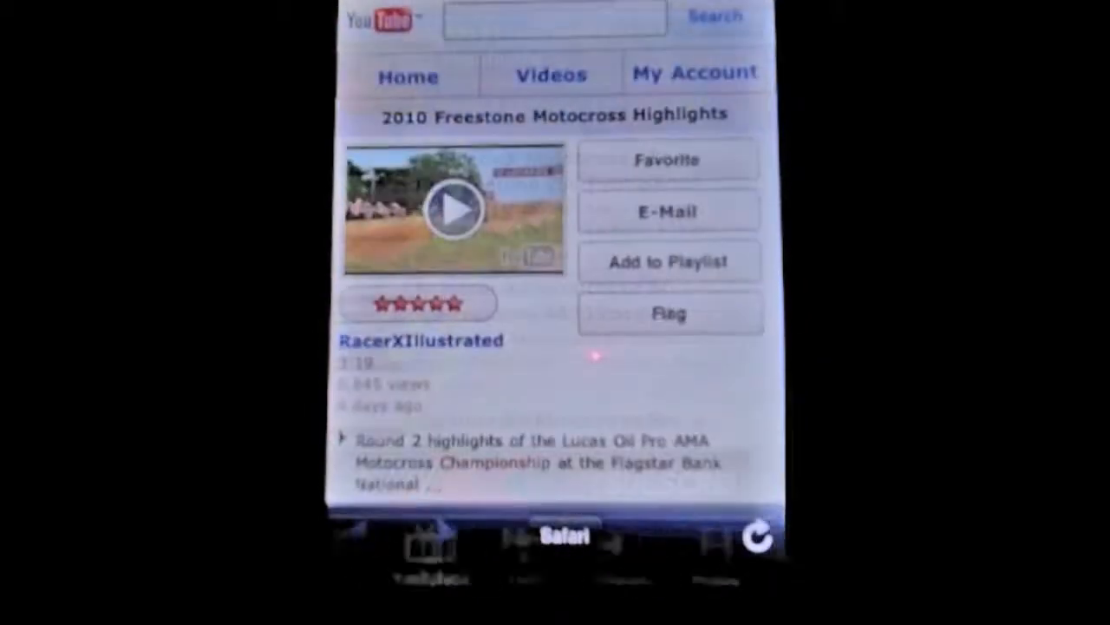